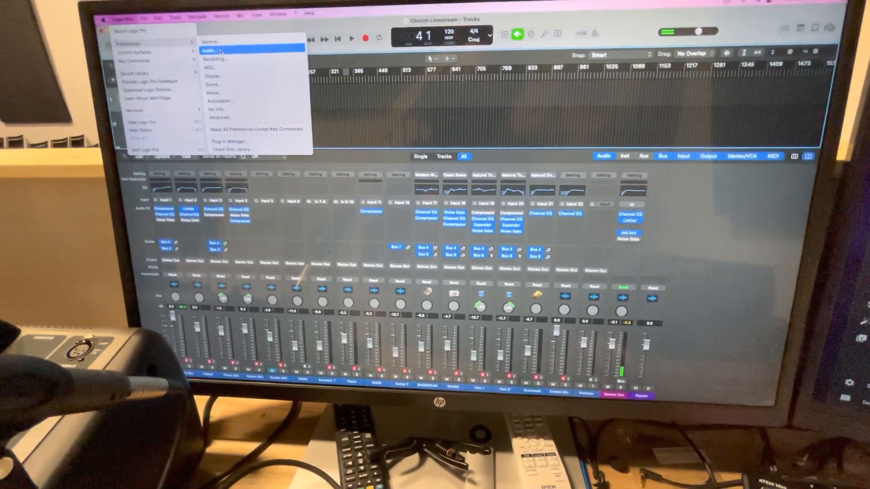
Set Stereo Output to Output 29-30 in the Audio preferences' I/O Assignments
{"action": "left_click", "coordinate": [212, 51]}
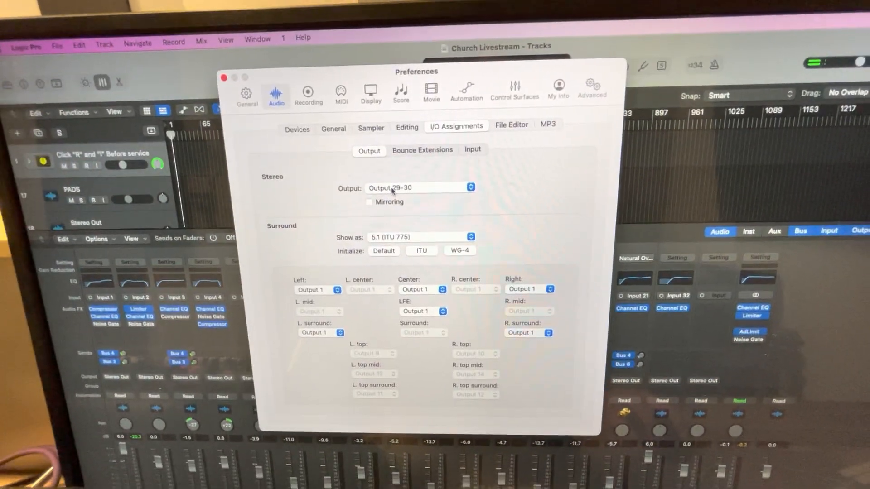
{"action": "left_click", "coordinate": [419, 188]}
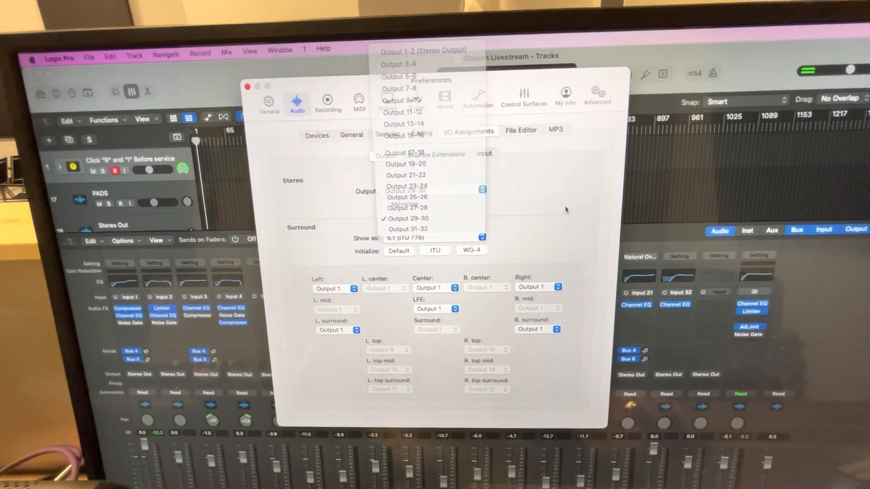
{"action": "left_click", "coordinate": [407, 218]}
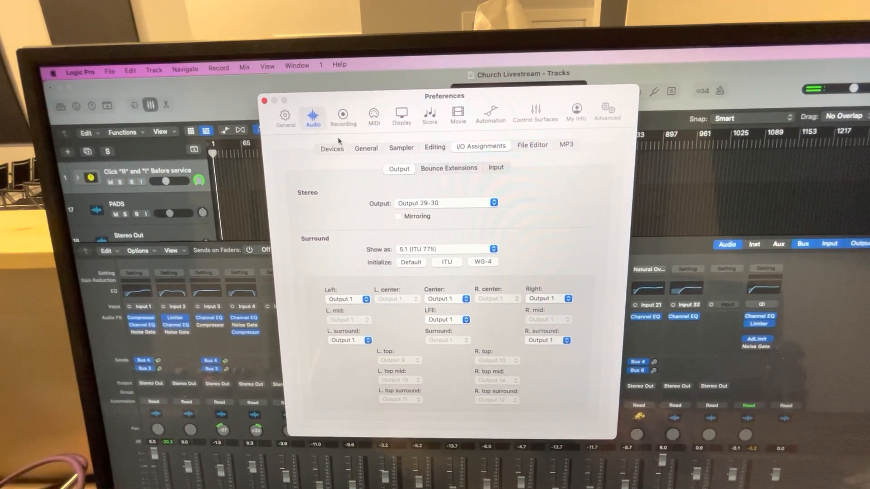
Review the Devices settings to confirm X-USB is the audio device
{"action": "left_click", "coordinate": [332, 147]}
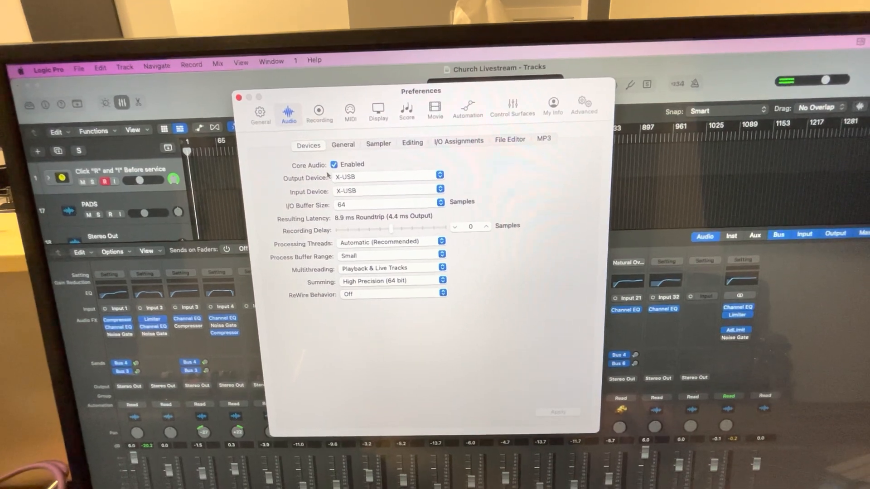
{"action": "left_click", "coordinate": [459, 141]}
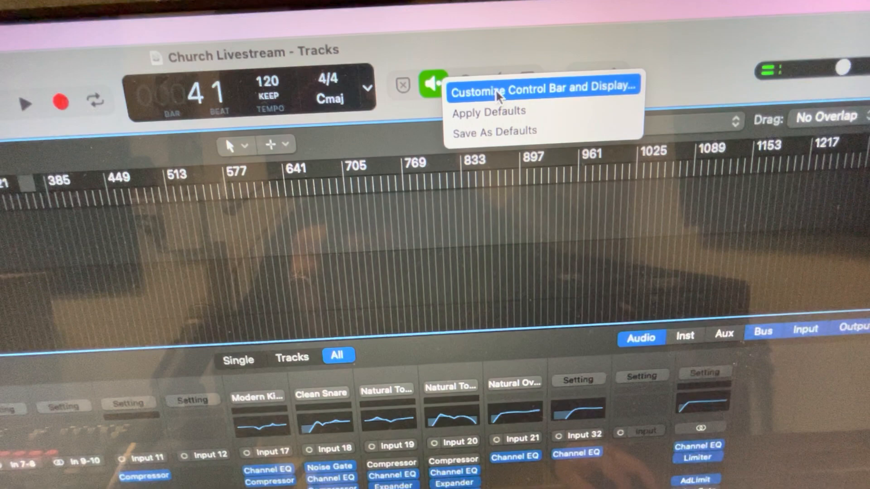
Bring up Customize Control Bar and Display from the control bar
{"action": "left_click", "coordinate": [542, 89]}
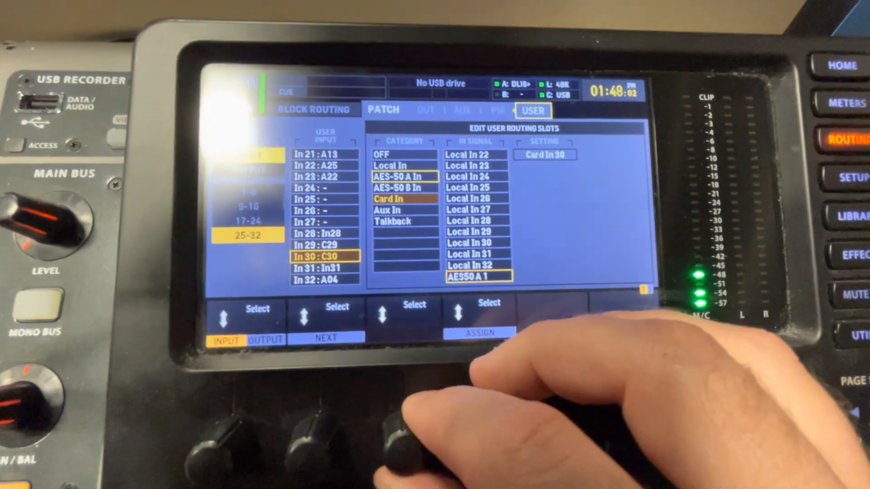
Assign Card In 30 as the source for user input 30 on the X32
{"action": "left_click", "coordinate": [405, 199]}
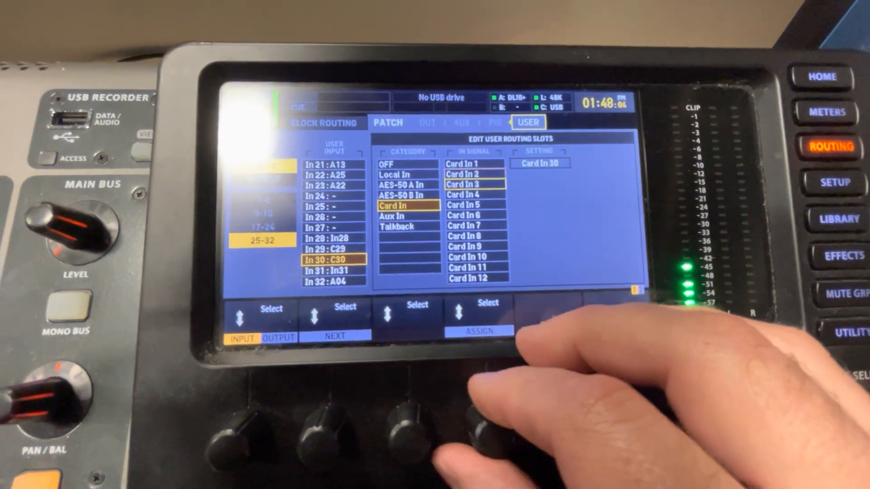